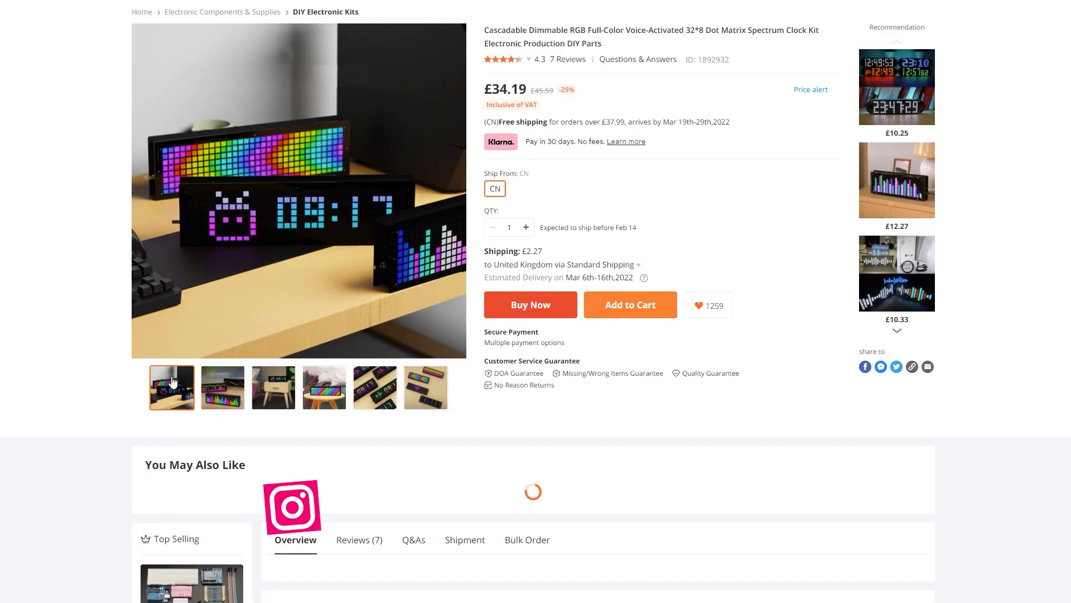
# View the glowing spectrum bars photo, then the photo of the clock on a wooden table
pyautogui.click(223, 388)
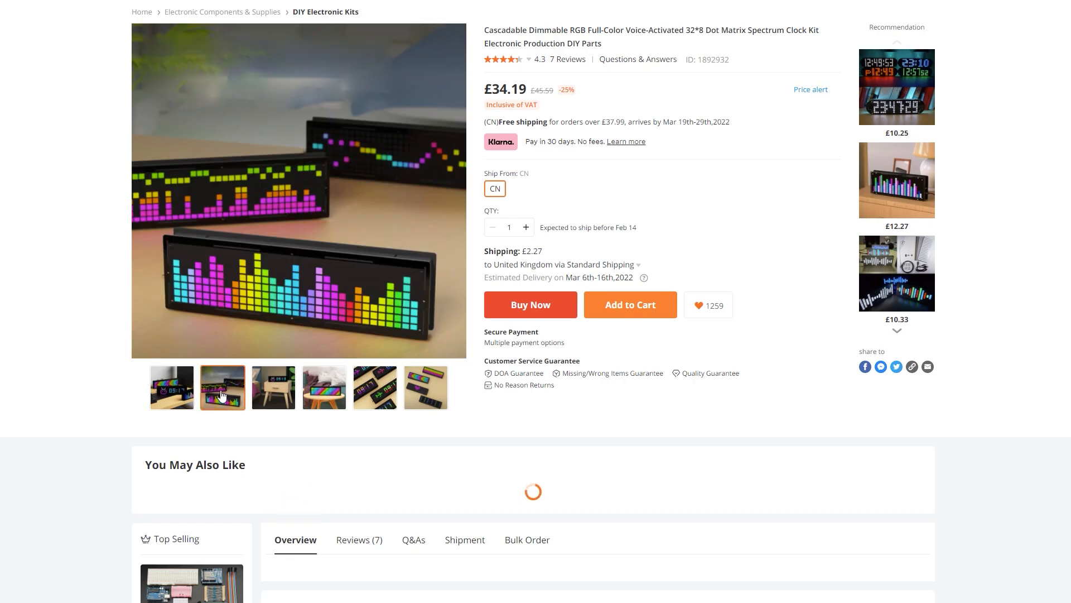
pyautogui.moveTo(251, 397)
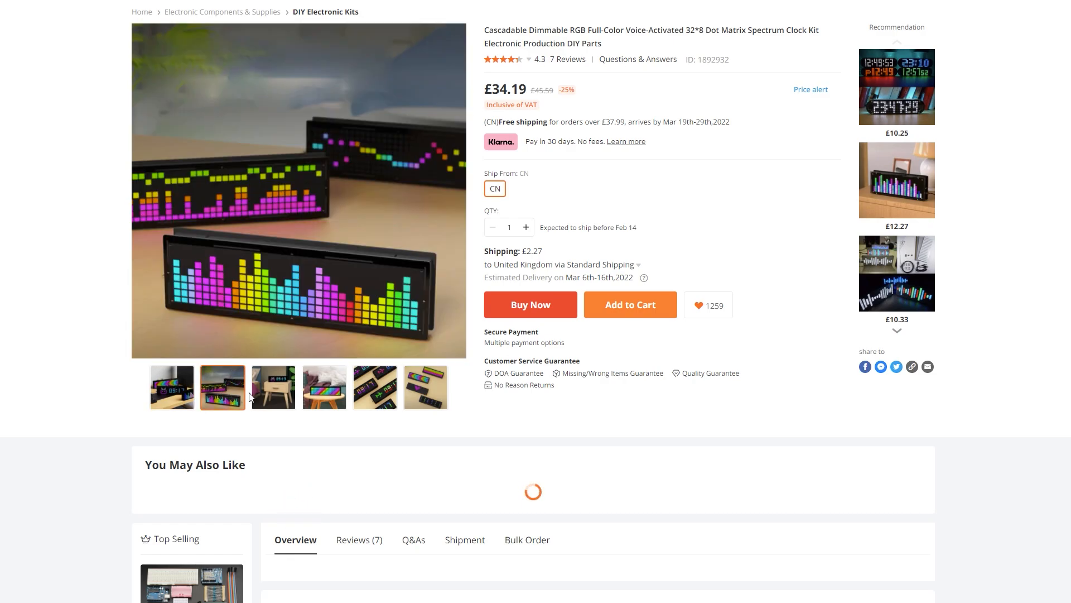
pyautogui.click(324, 387)
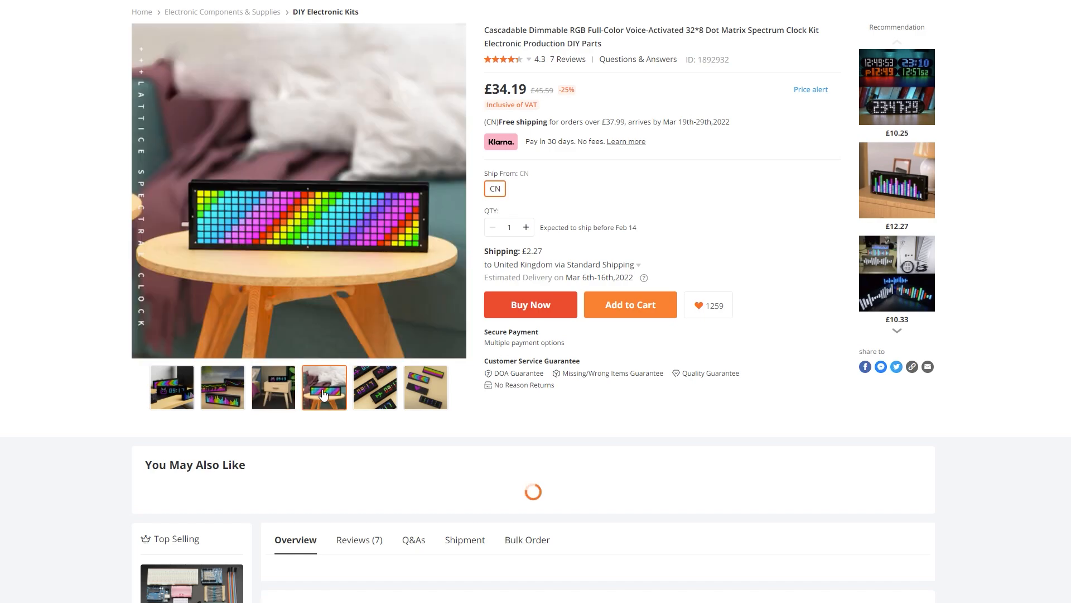